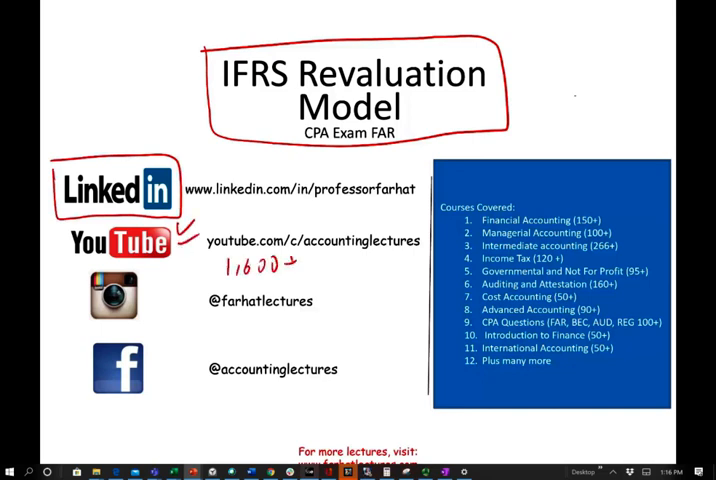
- Underline the key facts and write the cost 100,000 with the year-1 drop to 90,000
left_click_drag(456, 216, 462, 370)
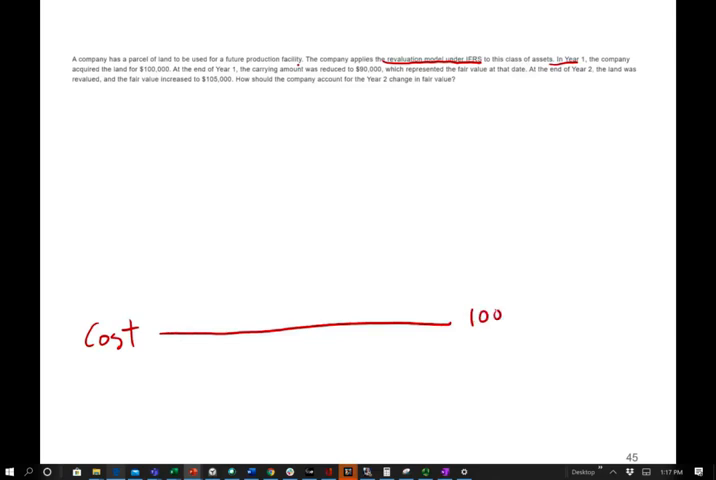
type(",000")
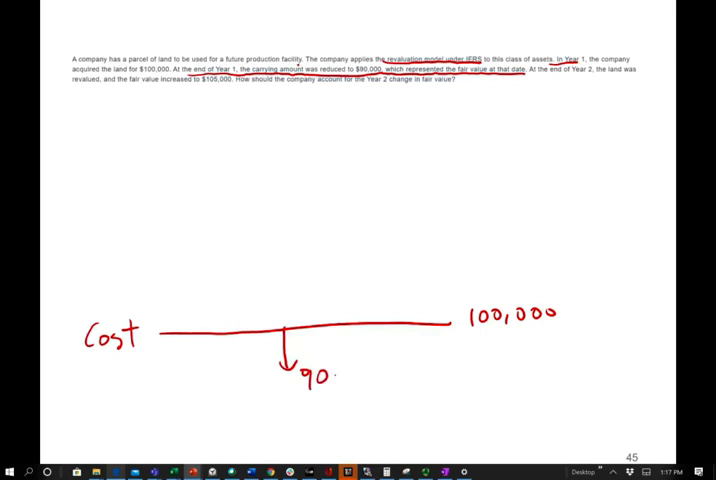
type(",000")
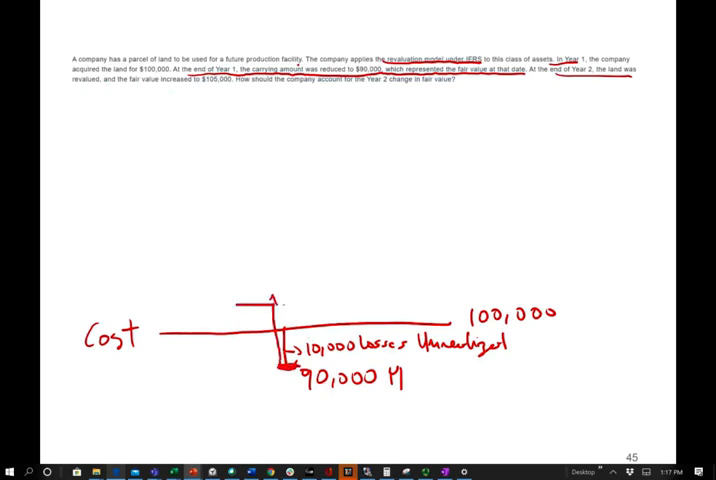
- Write 105 YL for the year-2 rise to 105,000 on the diagram
type("105")
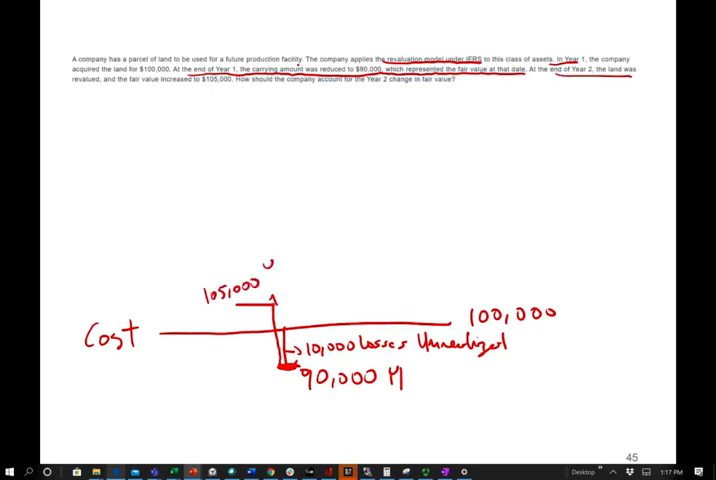
type("YL")
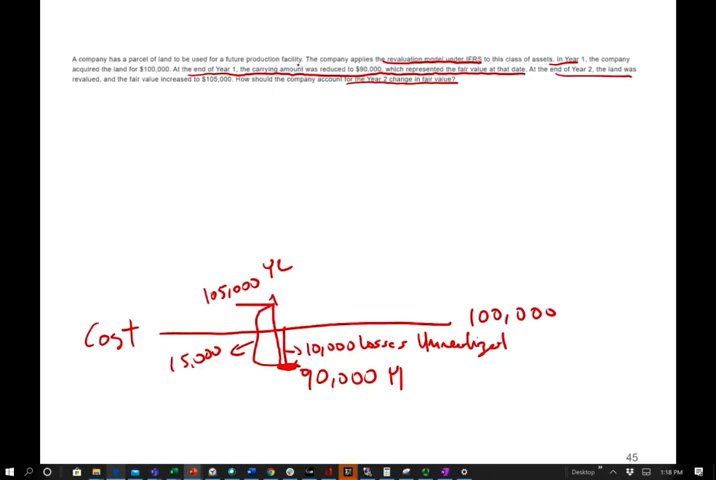
mouse_move(474, 148)
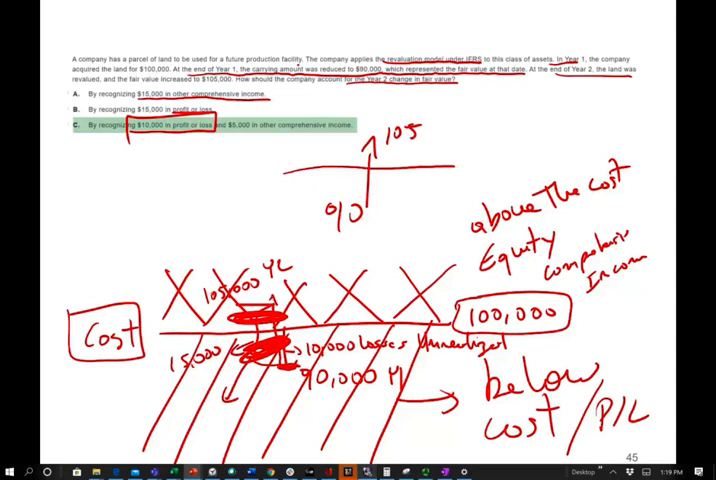
- Circle 100 as the cost separating OCI gains above from P/L losses below
type("100")
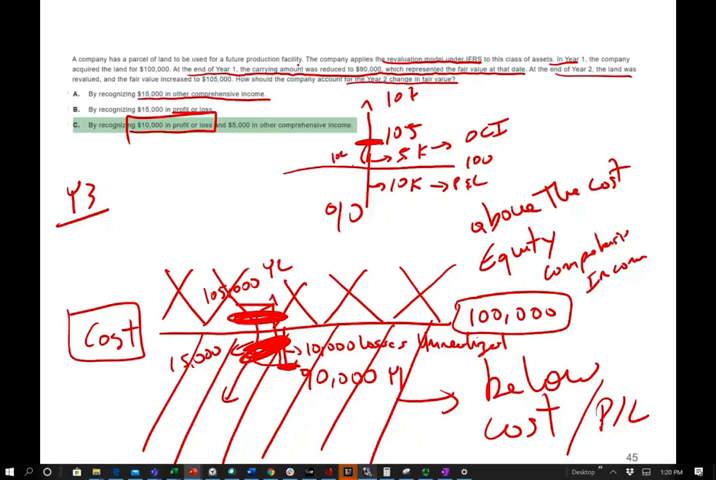
- Sketch the Y3 split with 10K to P/L and 5K to OCI, writing OCI beside Y3
left_click_drag(460, 140, 510, 138)
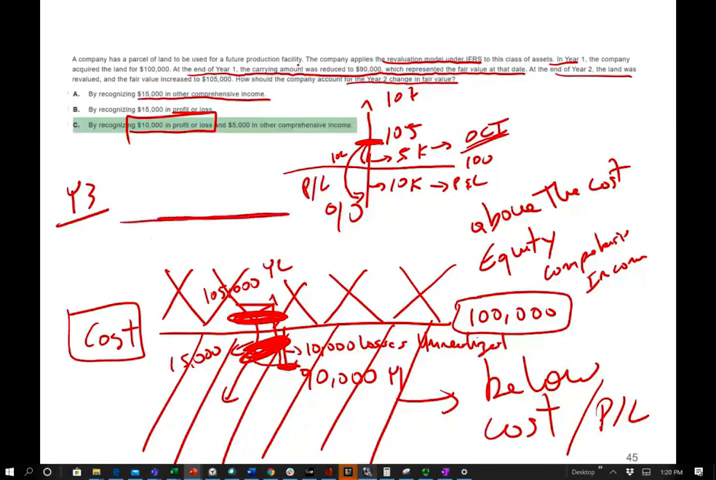
type("c")
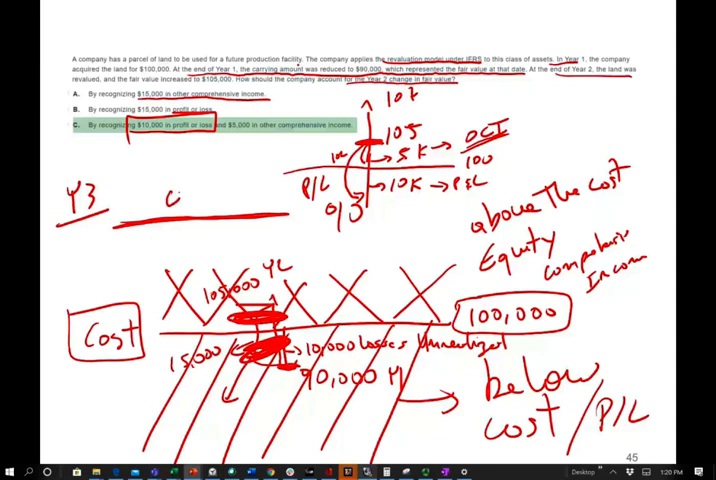
type("OCI")
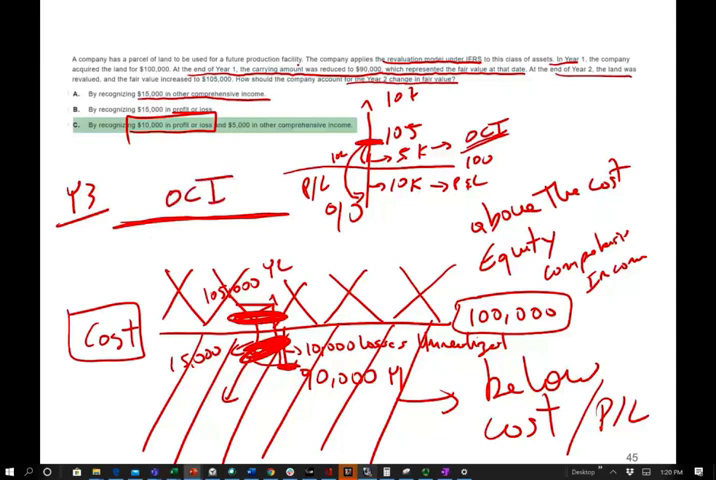